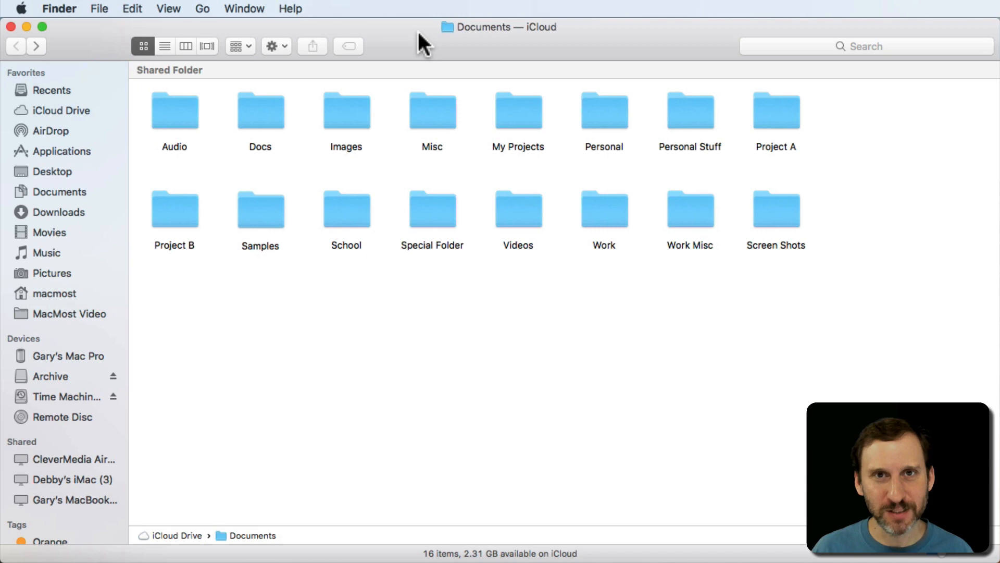
{"action": "mouse_move", "coordinate": [256, 121]}
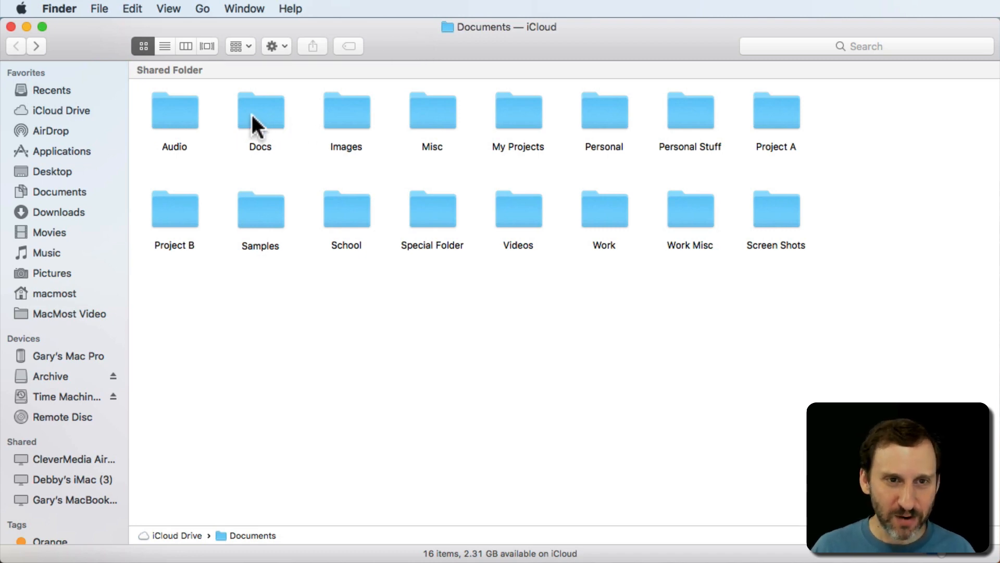
{"action": "mouse_move", "coordinate": [271, 118]}
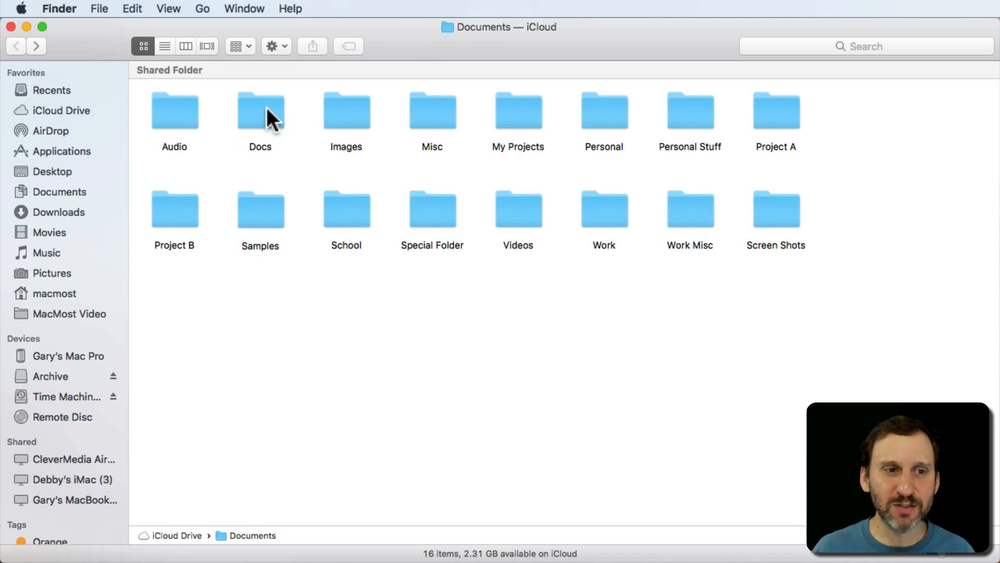
- Open Docs, then open Misc and go back to Documents
{"action": "double_click", "coordinate": [260, 110]}
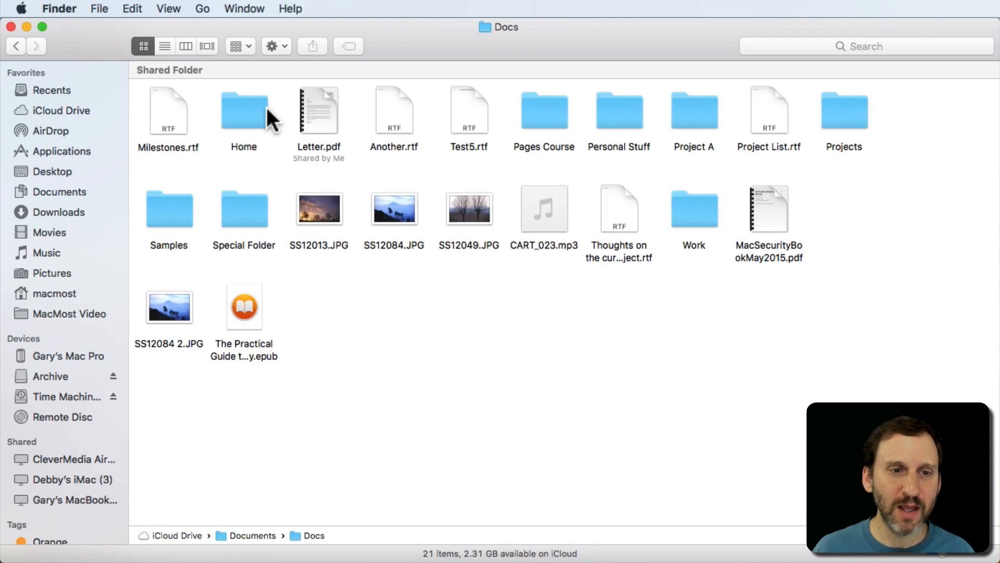
{"action": "mouse_move", "coordinate": [164, 124]}
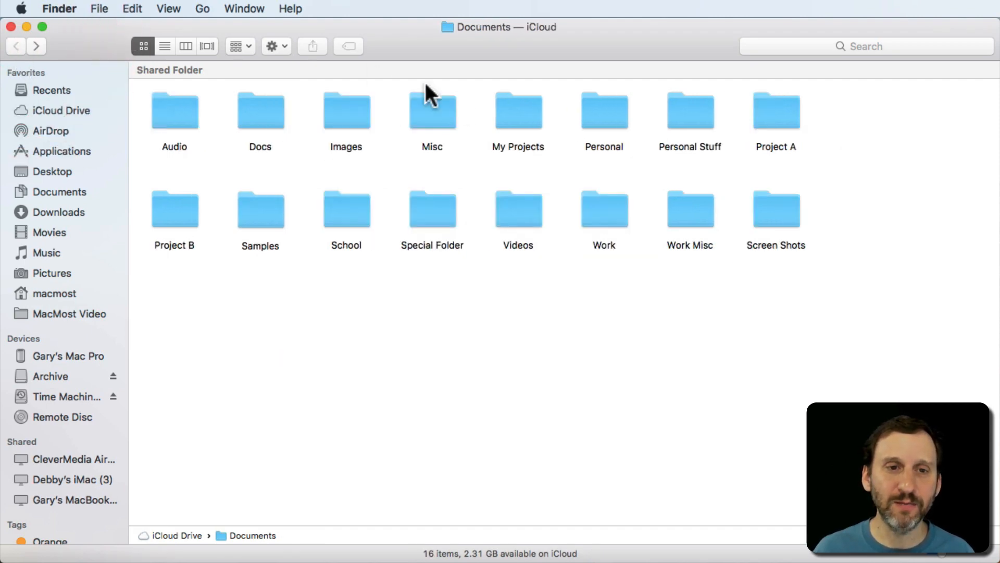
{"action": "left_click", "coordinate": [431, 110]}
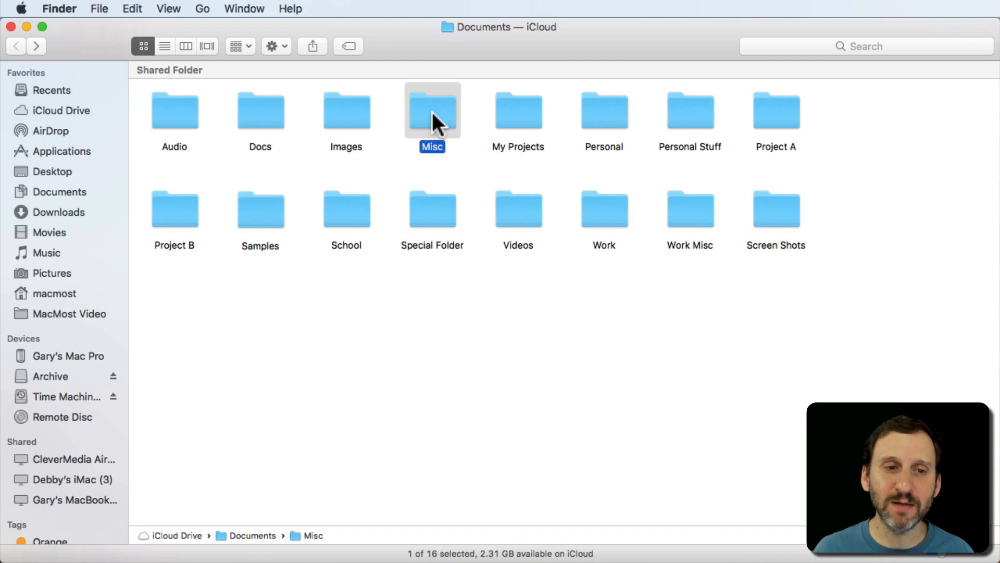
{"action": "double_click", "coordinate": [432, 110]}
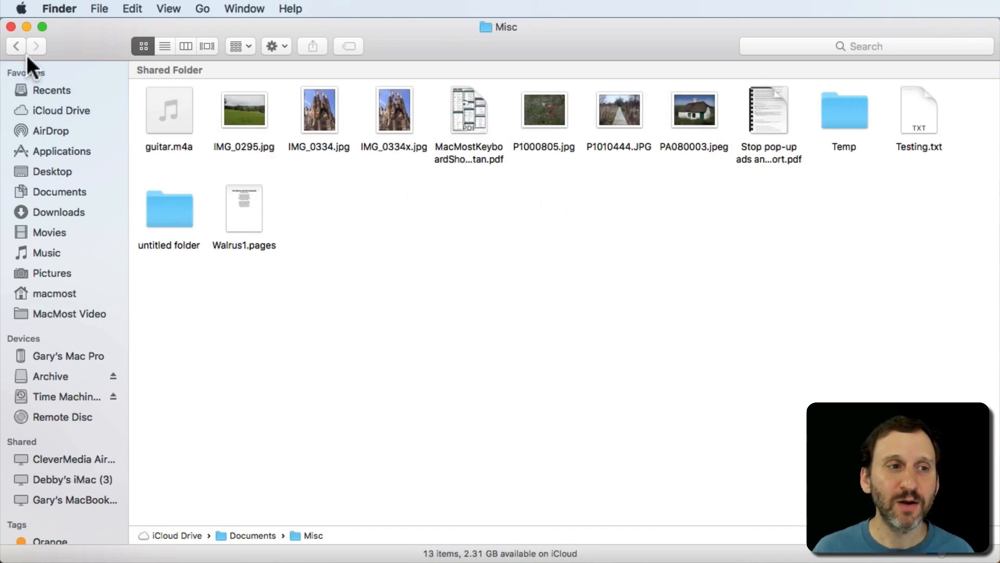
{"action": "left_click", "coordinate": [16, 45]}
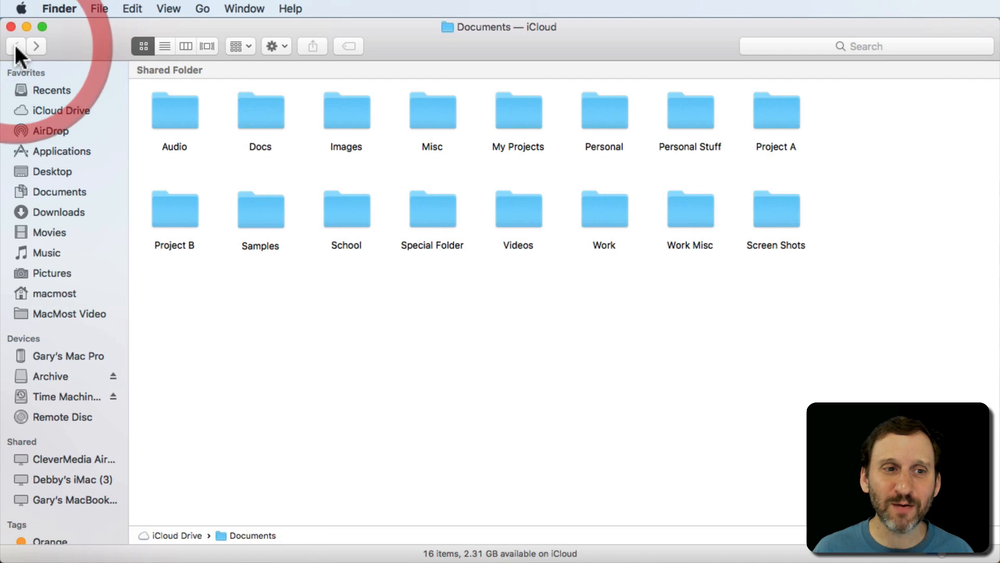
{"action": "mouse_move", "coordinate": [466, 121]}
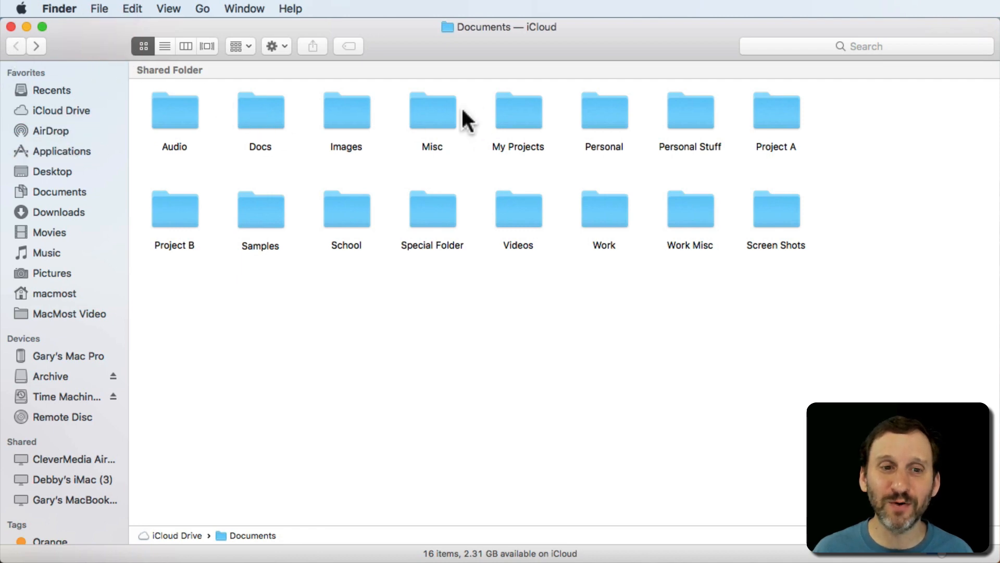
{"action": "mouse_move", "coordinate": [260, 124]}
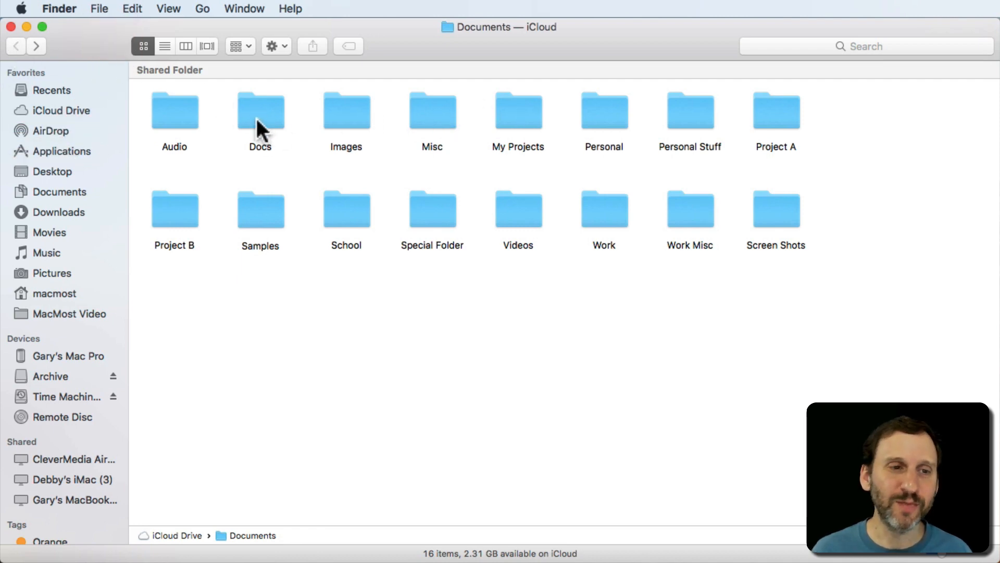
- Reopen Docs, view Misc in a second window, then close that window
{"action": "double_click", "coordinate": [259, 110]}
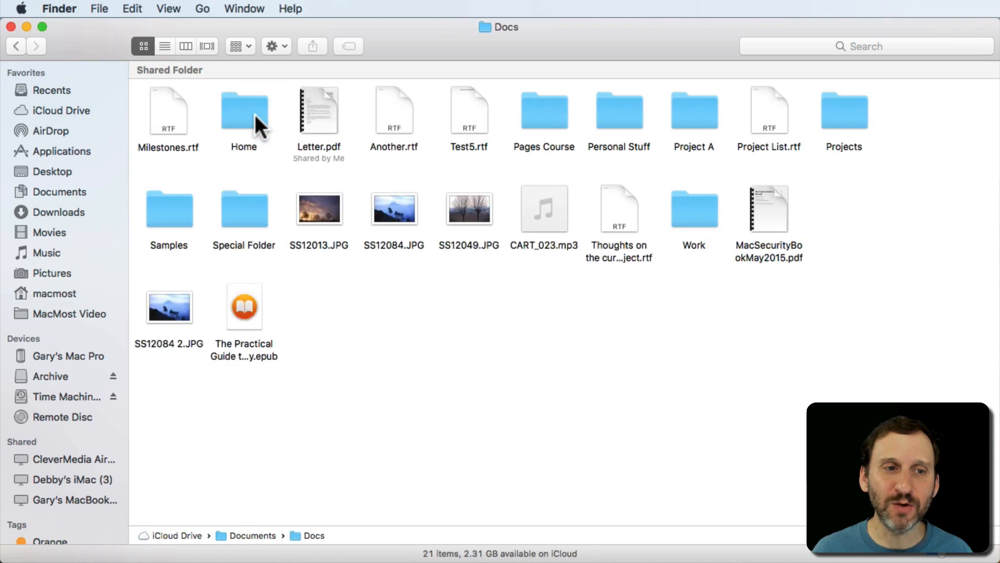
{"action": "mouse_move", "coordinate": [51, 12]}
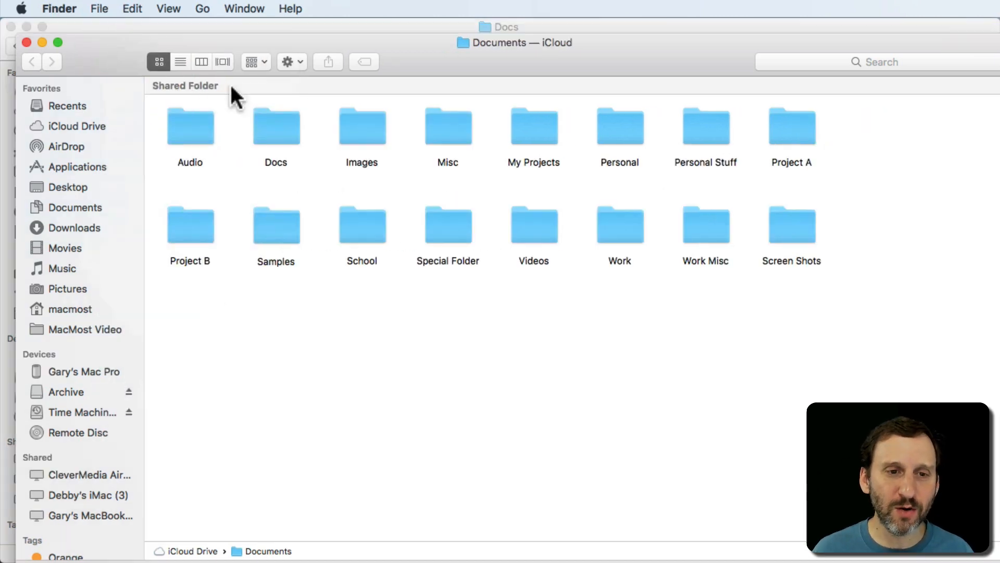
{"action": "double_click", "coordinate": [447, 125]}
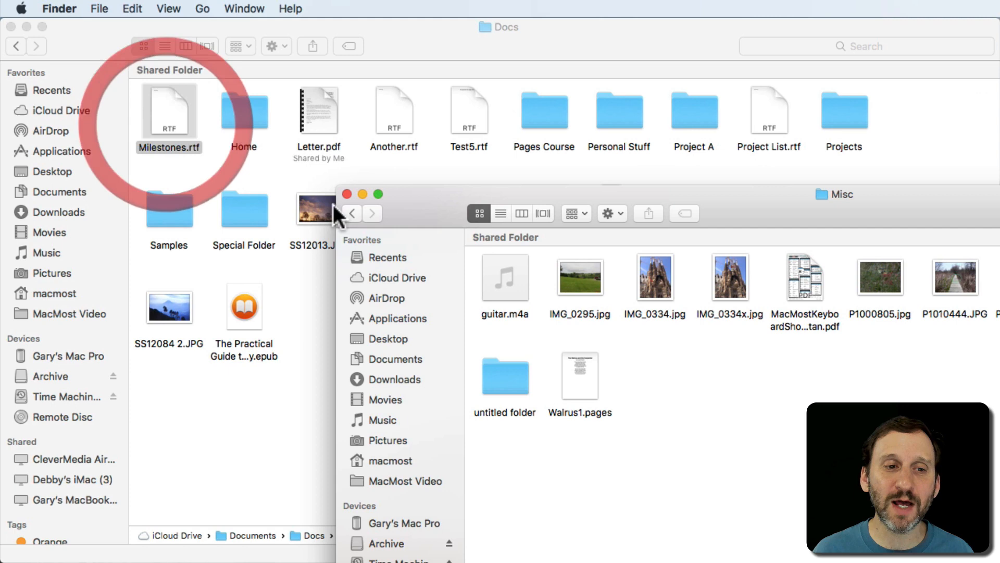
{"action": "left_click", "coordinate": [347, 194]}
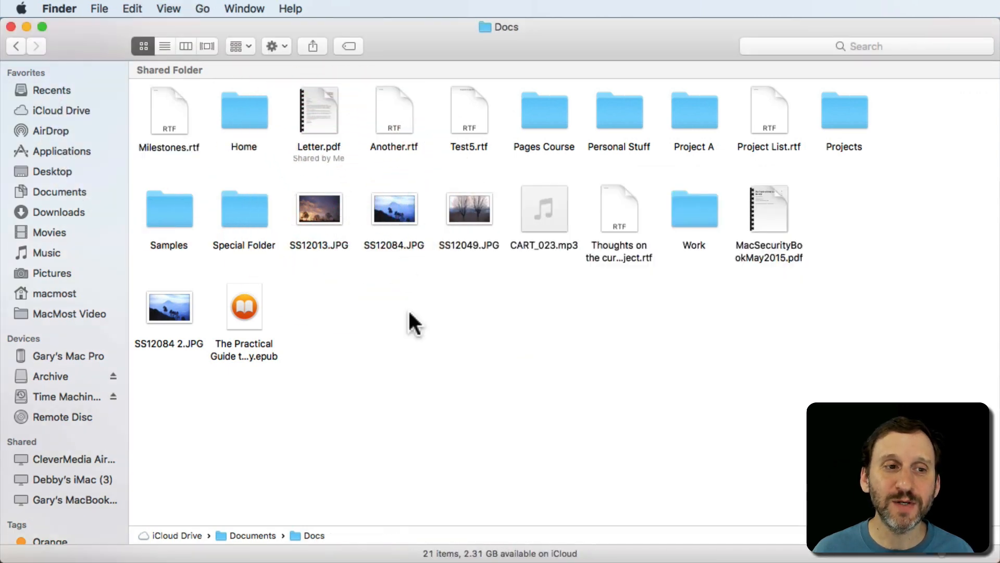
- Copy Milestones.rtf from the Edit menu
{"action": "left_click", "coordinate": [168, 111]}
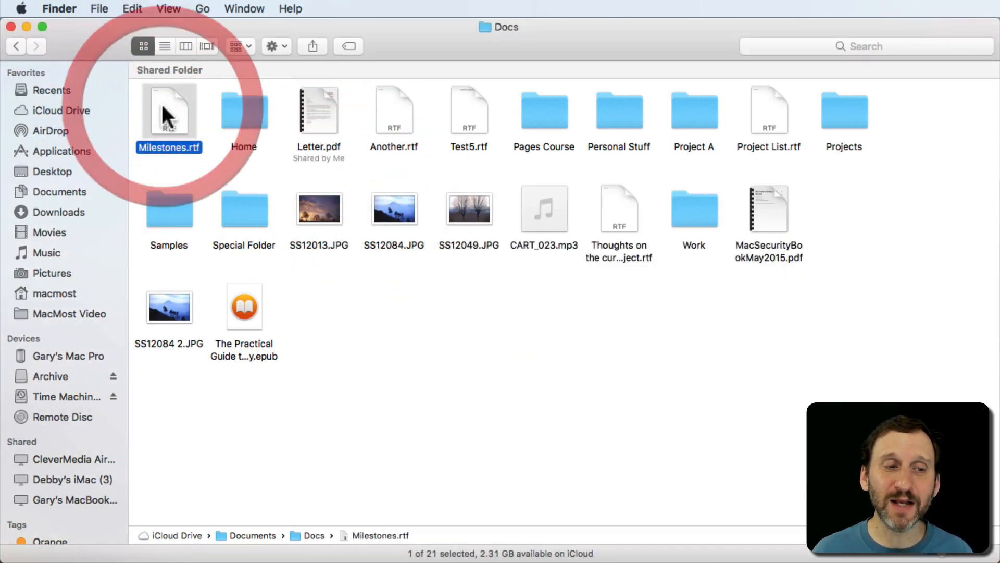
{"action": "left_click", "coordinate": [132, 8]}
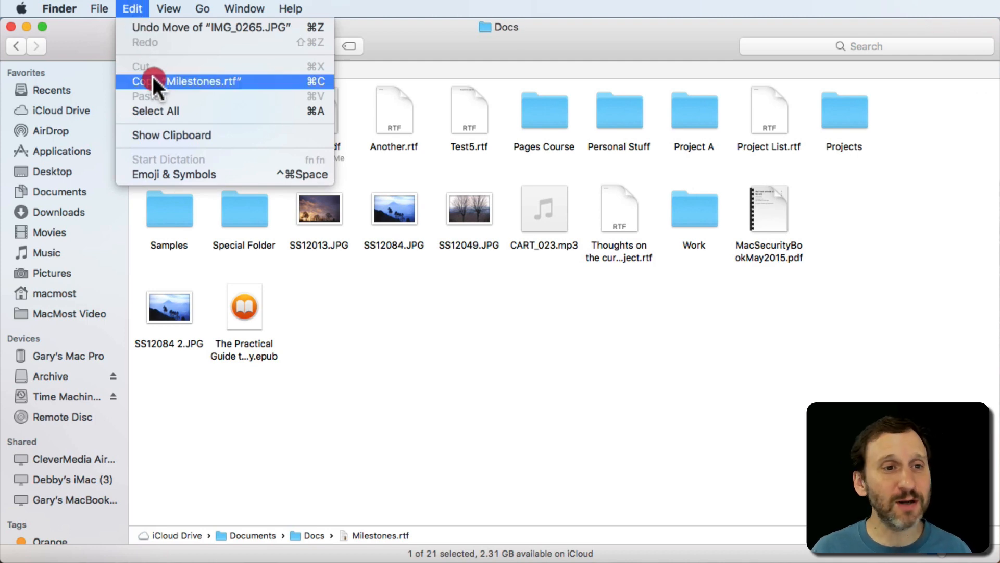
{"action": "left_click", "coordinate": [185, 81]}
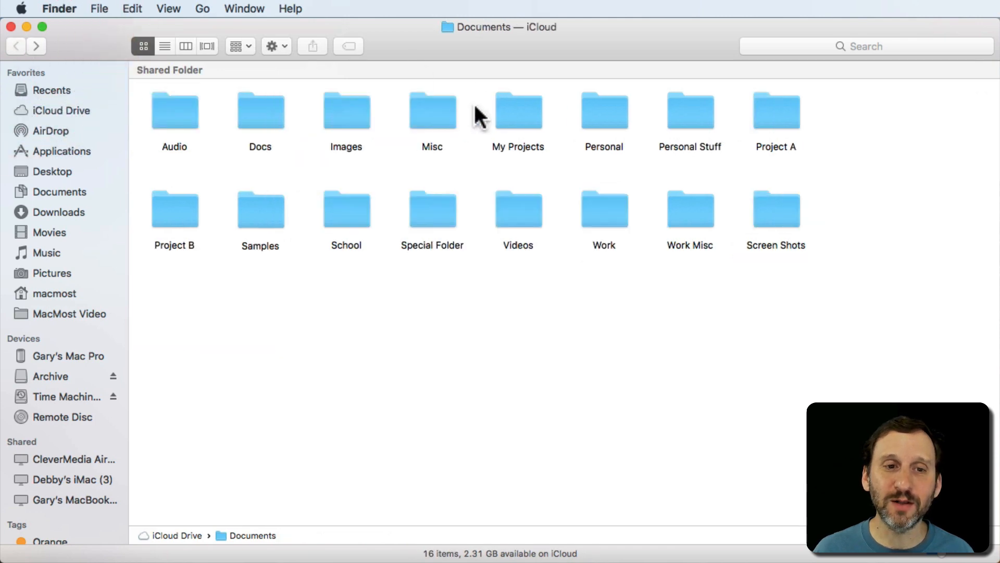
- Move Milestones.rtf into the Misc folder, then go back to Documents
{"action": "double_click", "coordinate": [432, 110]}
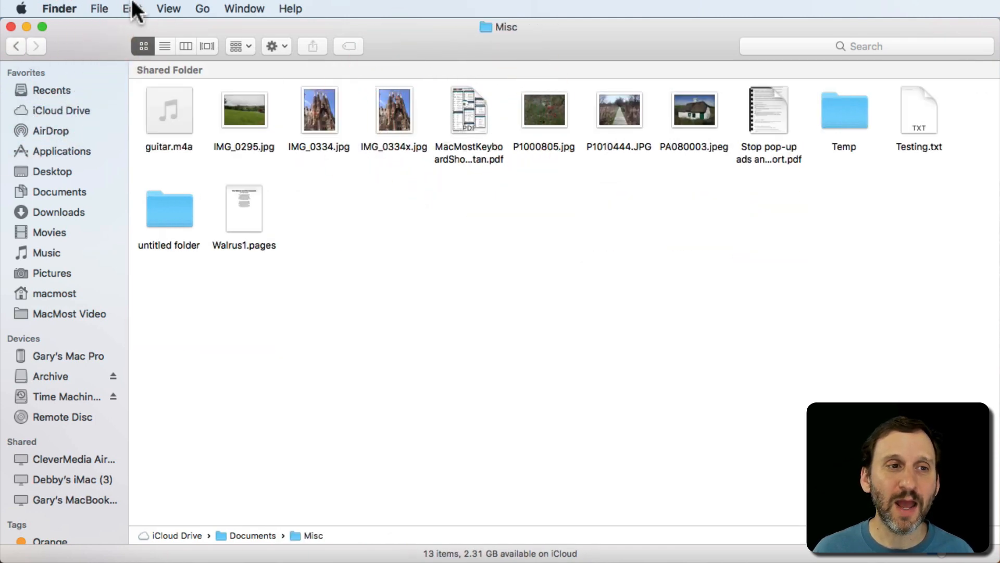
{"action": "left_click", "coordinate": [132, 8]}
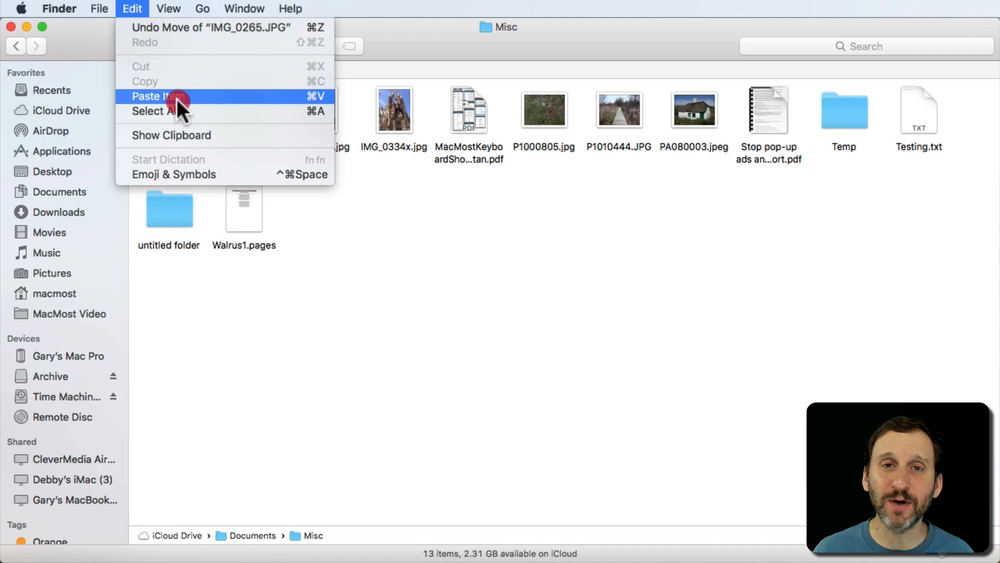
{"action": "left_click", "coordinate": [153, 96]}
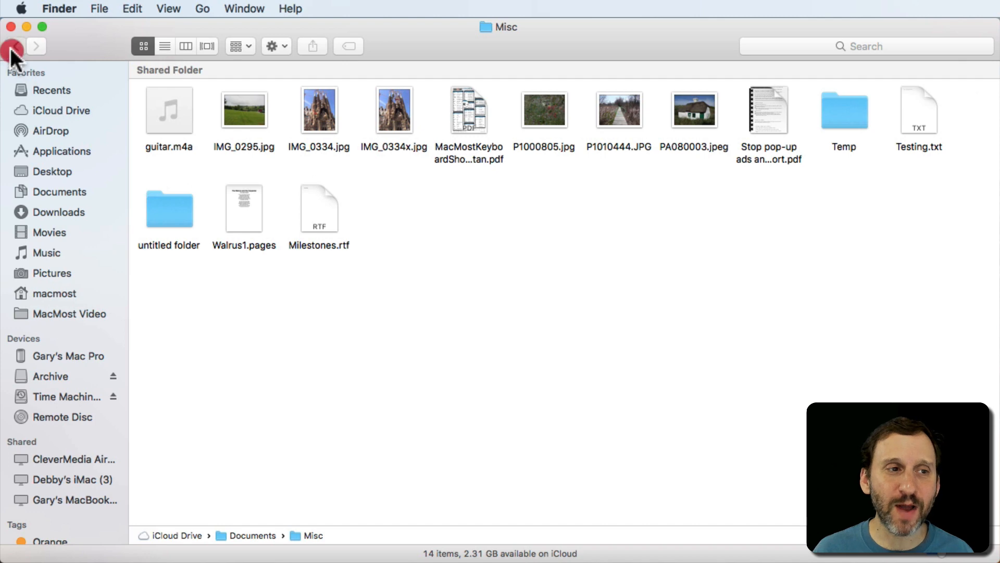
{"action": "left_click", "coordinate": [15, 46]}
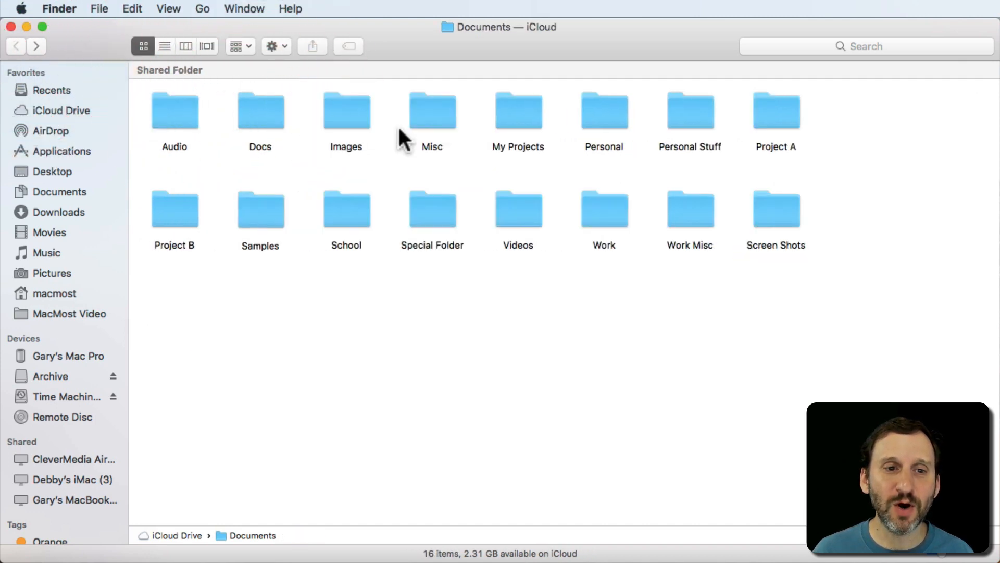
- Open the Misc folder to confirm Milestones.rtf is among its items
{"action": "double_click", "coordinate": [431, 110]}
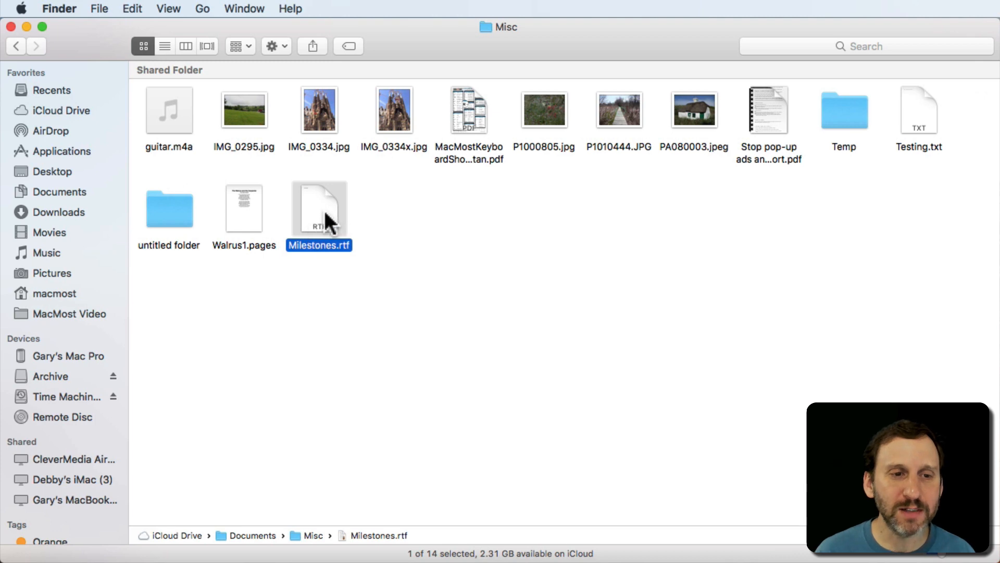
- Open Docs, copy Milestones.rtf with Edit > Copy, and return to Documents
{"action": "left_click", "coordinate": [16, 46]}
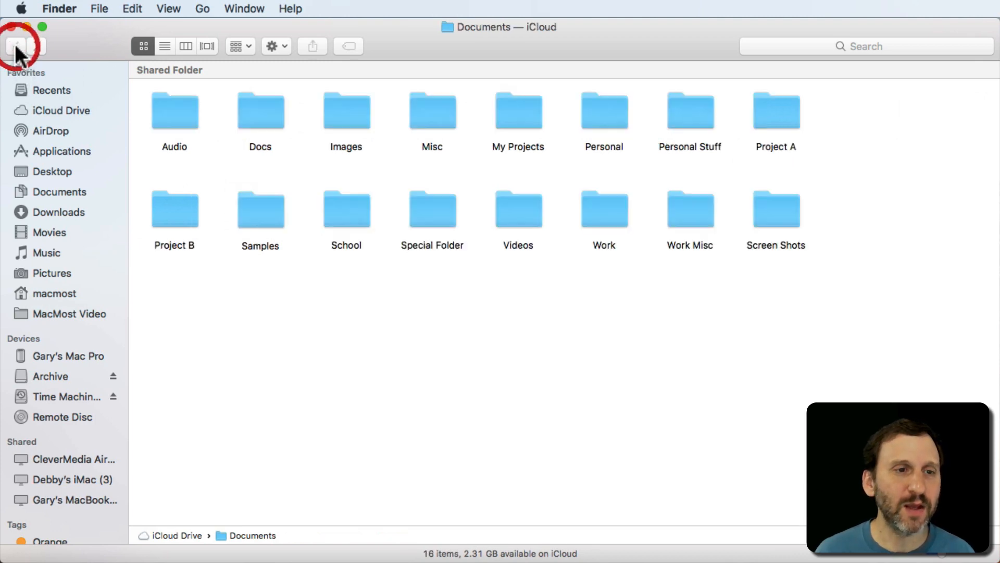
{"action": "double_click", "coordinate": [259, 110]}
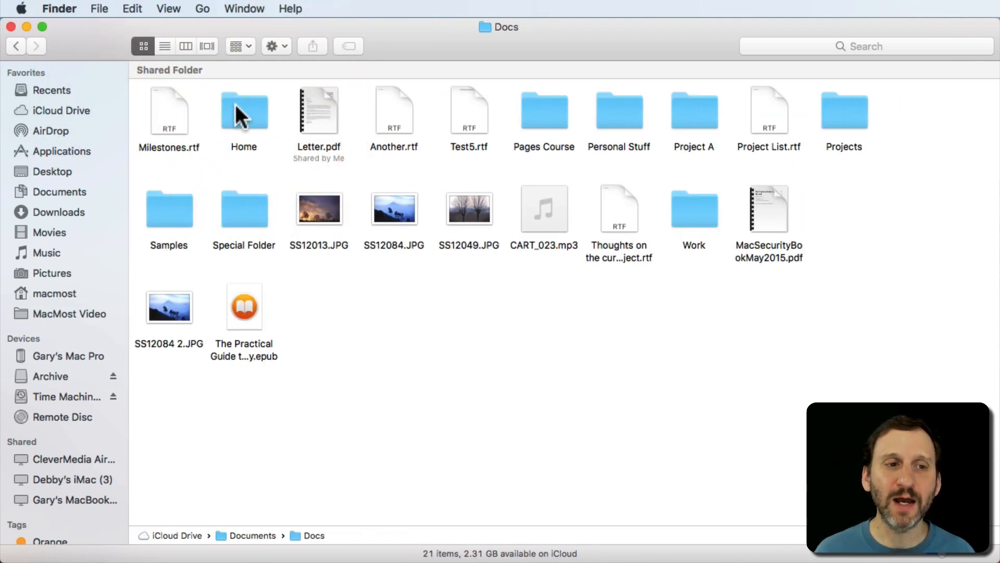
{"action": "left_click", "coordinate": [132, 8]}
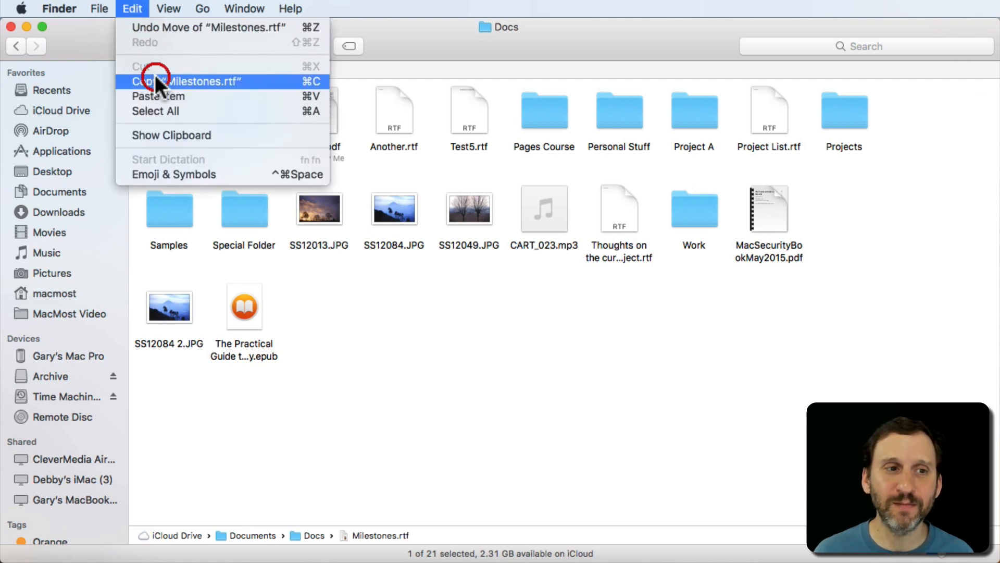
{"action": "left_click", "coordinate": [185, 81]}
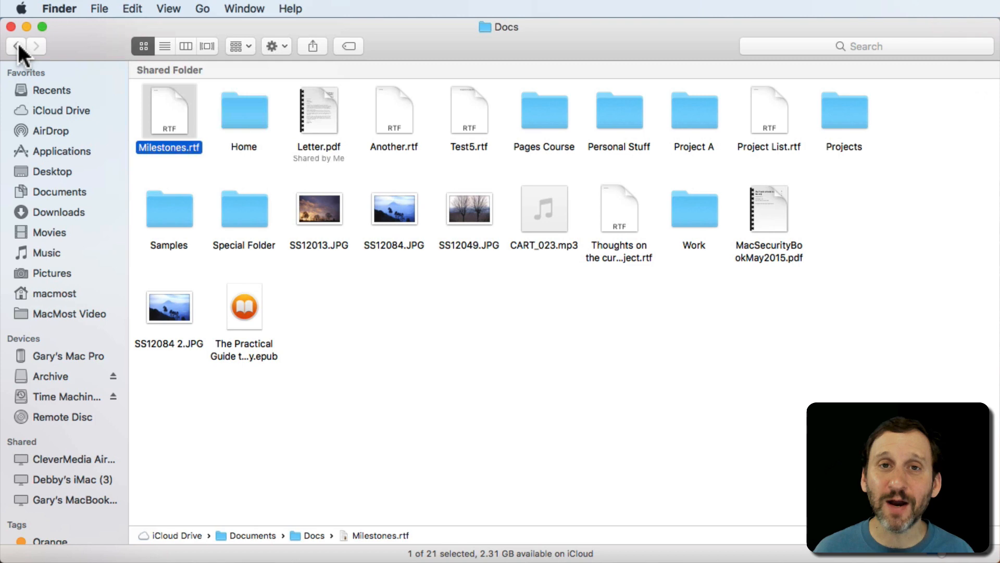
{"action": "left_click", "coordinate": [15, 45]}
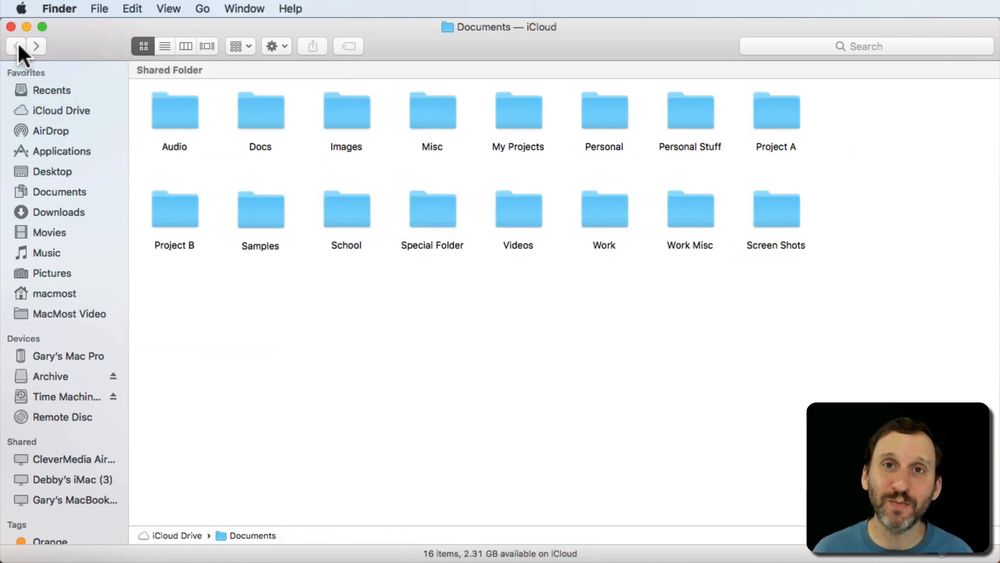
{"action": "mouse_move", "coordinate": [162, 70]}
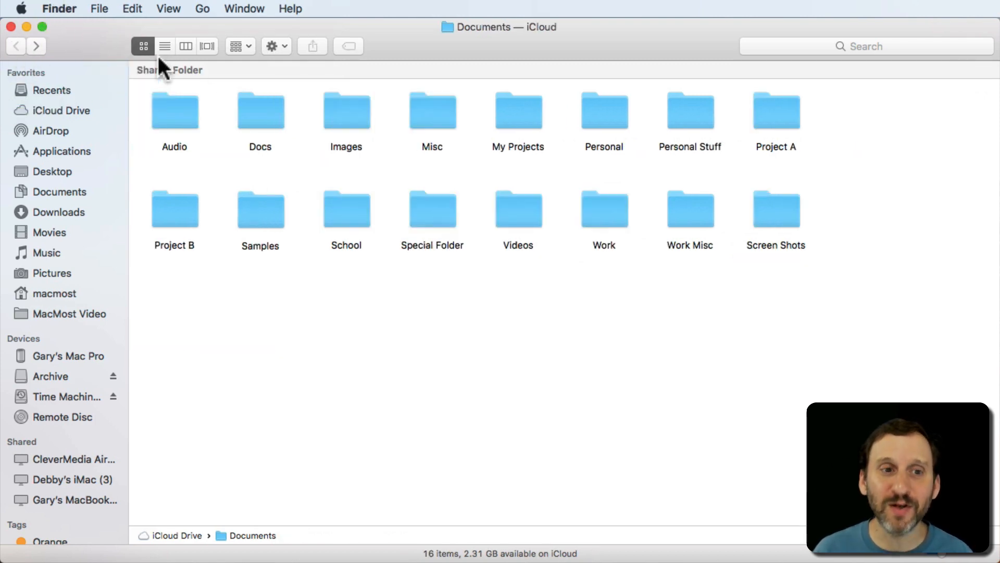
{"action": "mouse_move", "coordinate": [431, 114]}
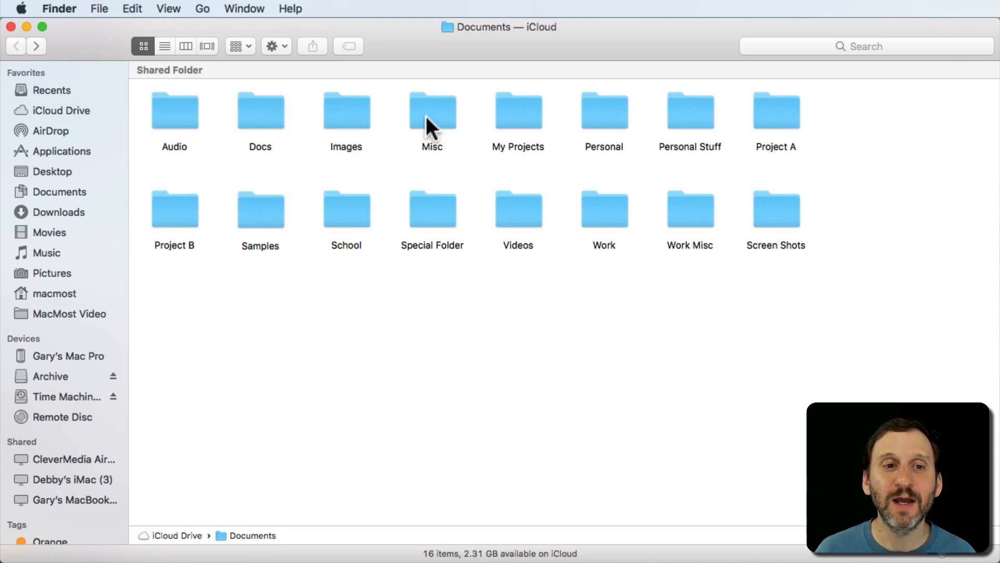
- Move the copied Milestones.rtf into Misc via Option's Move Item Here, then return to Documents
{"action": "left_click", "coordinate": [132, 8]}
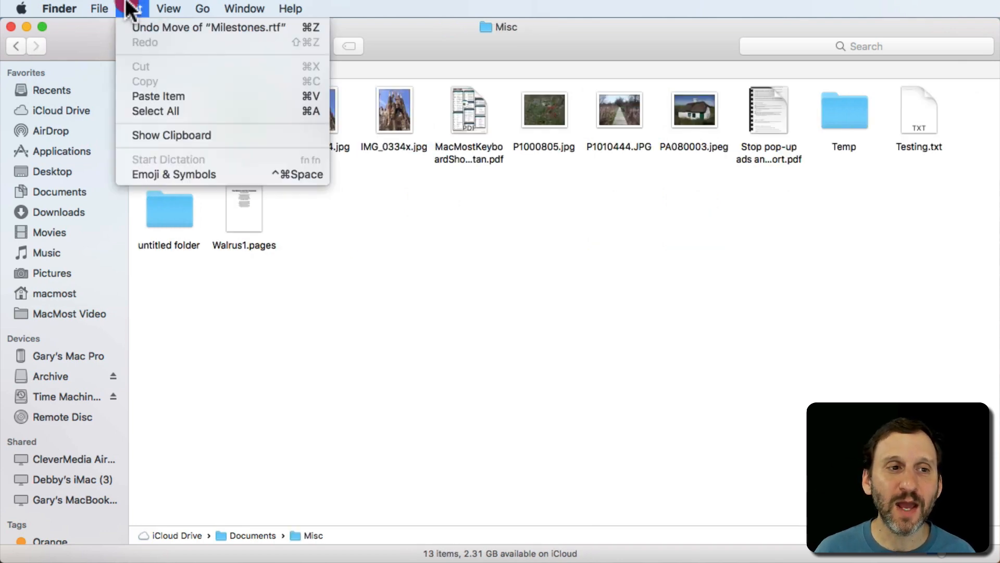
{"action": "mouse_move", "coordinate": [165, 96]}
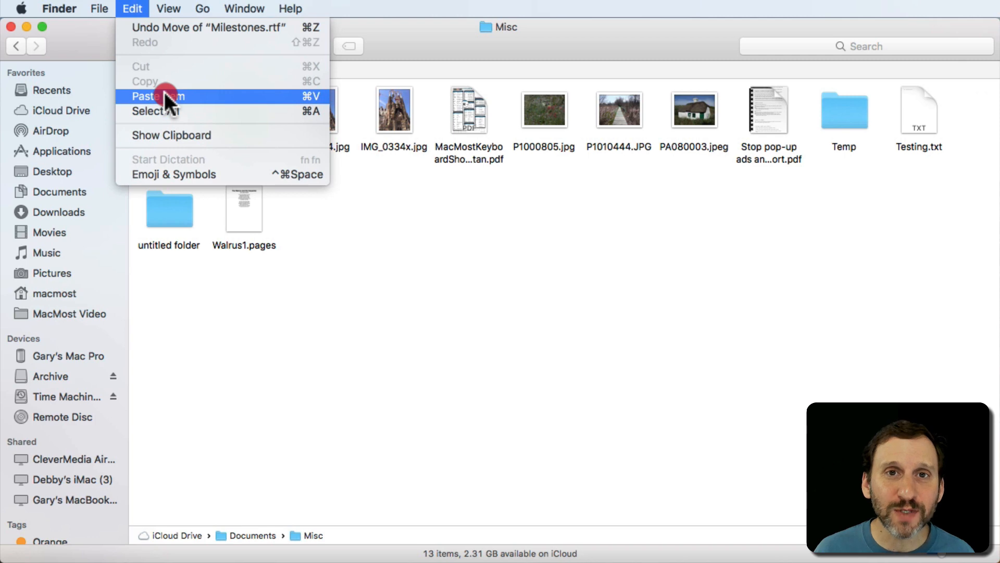
{"action": "key", "text": "option"}
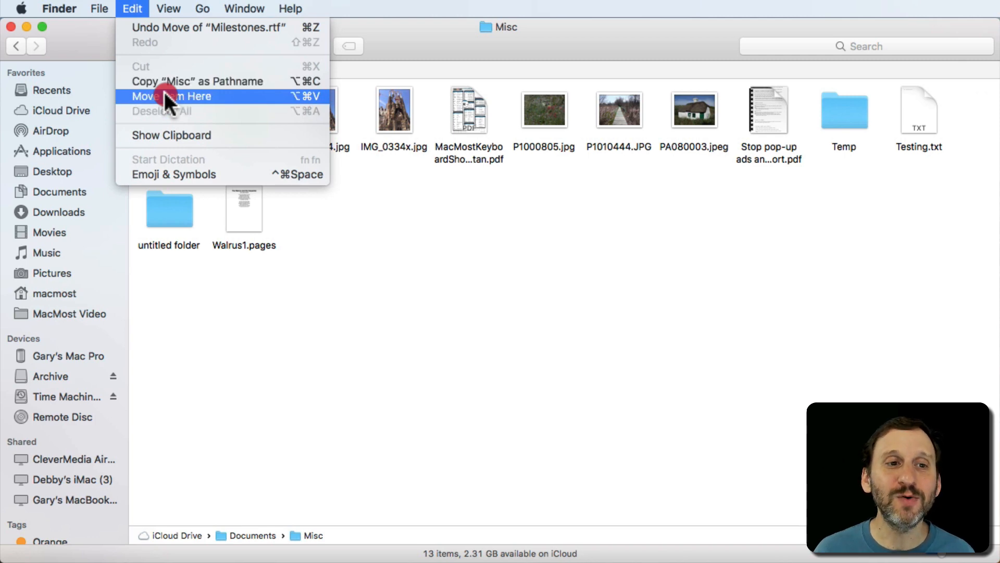
{"action": "mouse_move", "coordinate": [223, 102]}
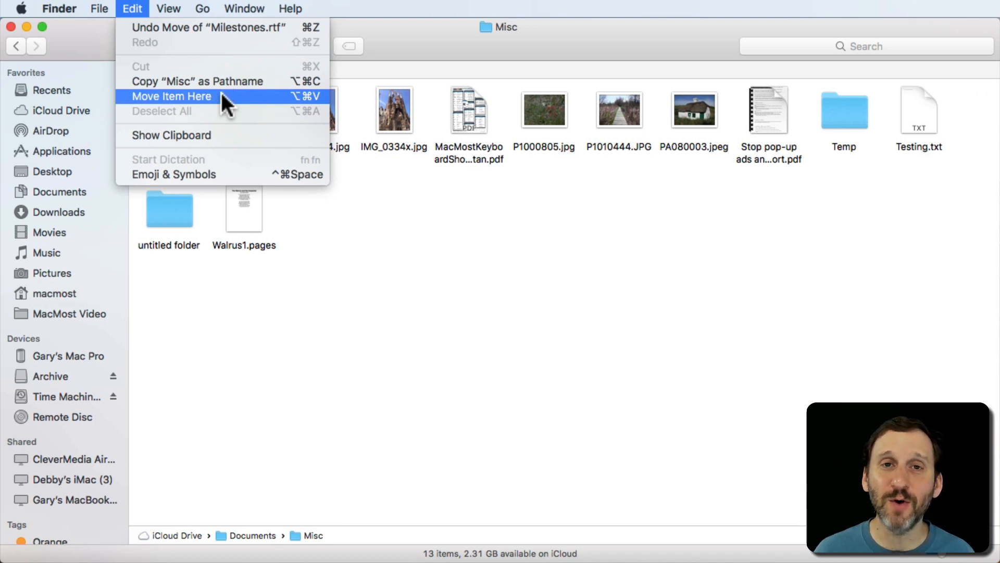
{"action": "left_click", "coordinate": [171, 96]}
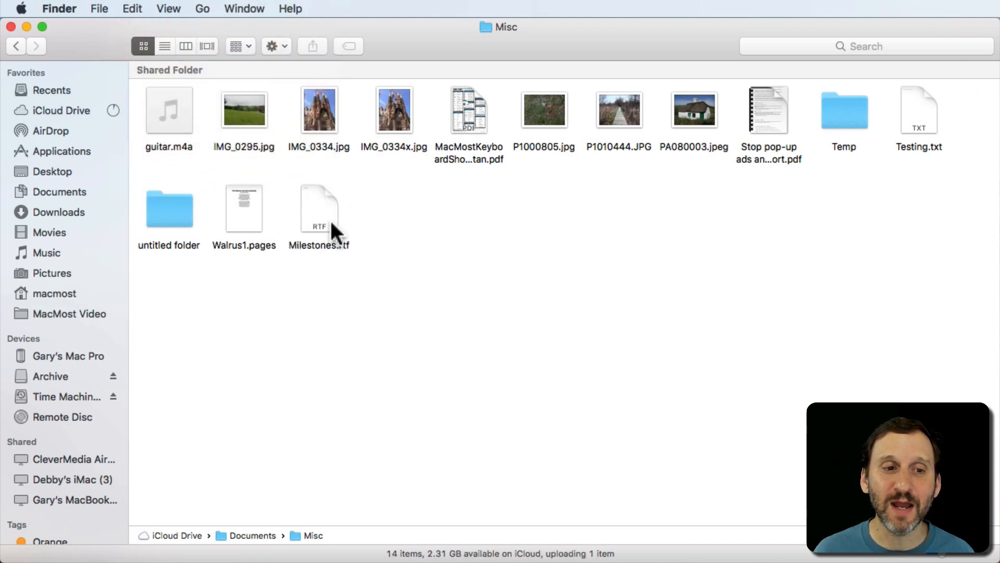
{"action": "left_click", "coordinate": [17, 45]}
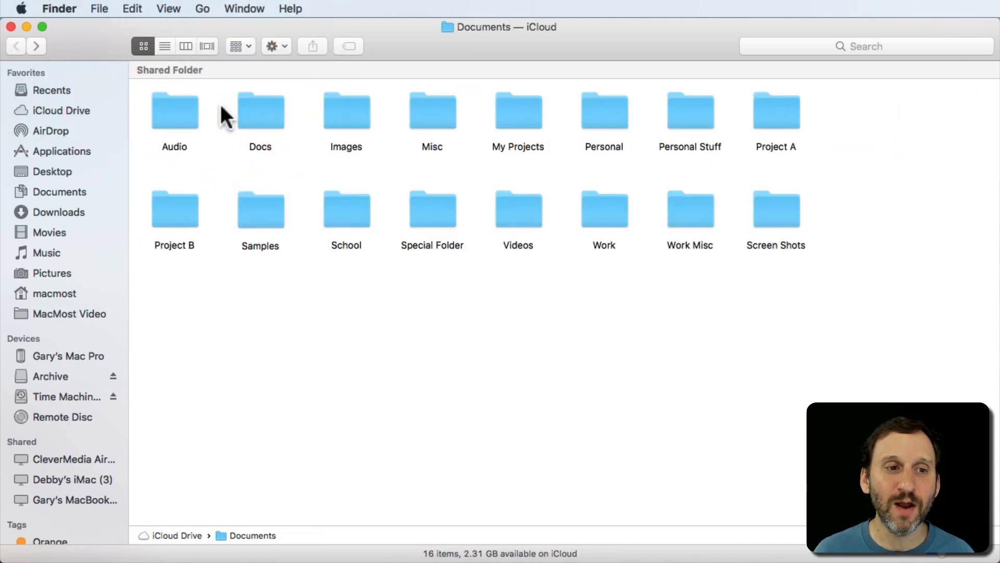
- Open the Docs folder, which now lists 20 items without Milestones.rtf
{"action": "double_click", "coordinate": [259, 110]}
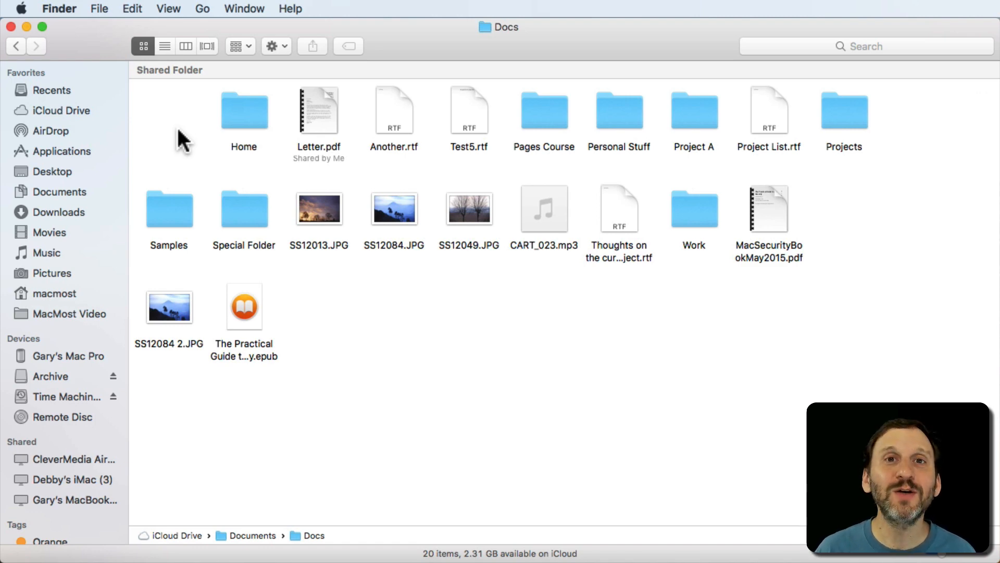
{"action": "mouse_move", "coordinate": [296, 267]}
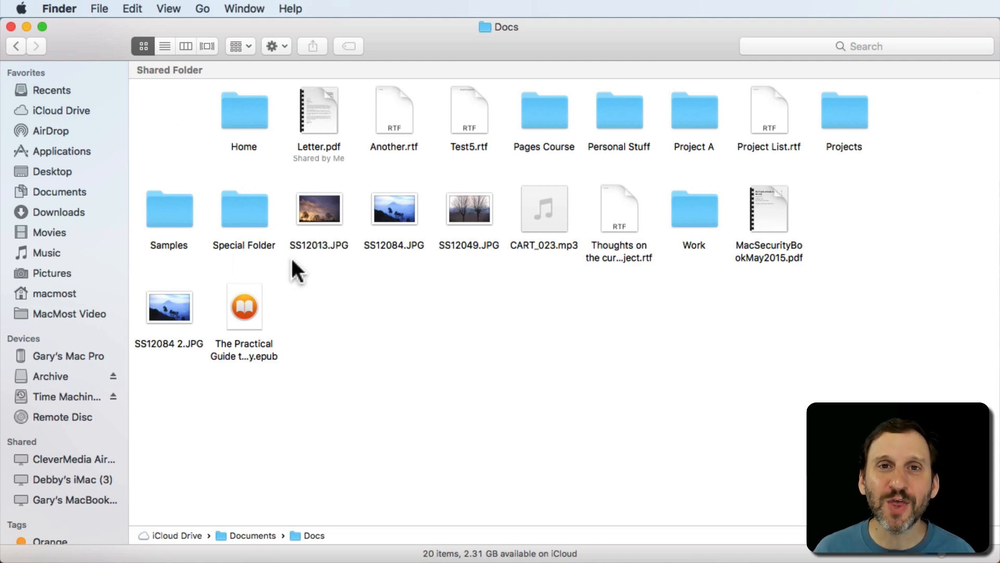
{"action": "mouse_move", "coordinate": [498, 246]}
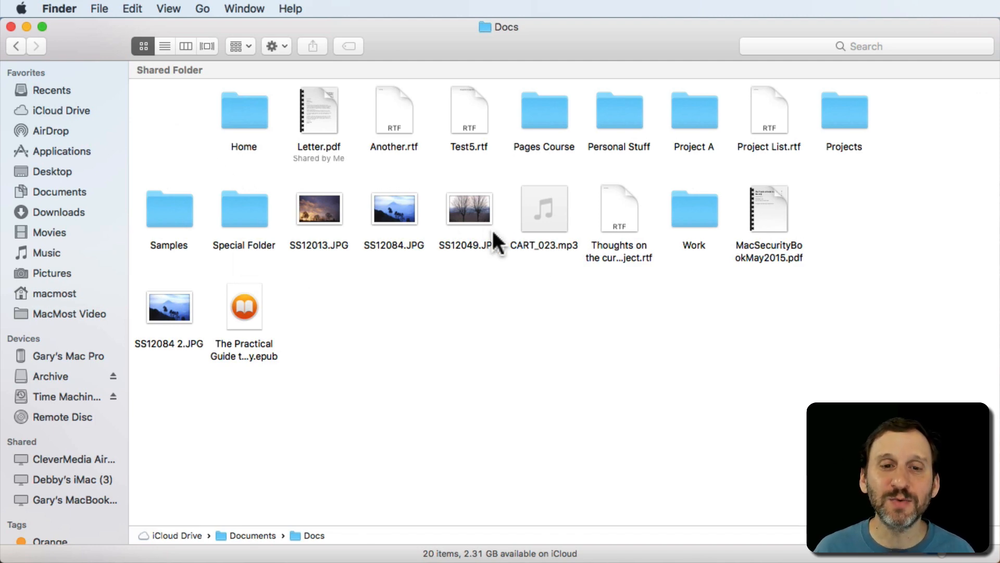
{"action": "mouse_move", "coordinate": [625, 253]}
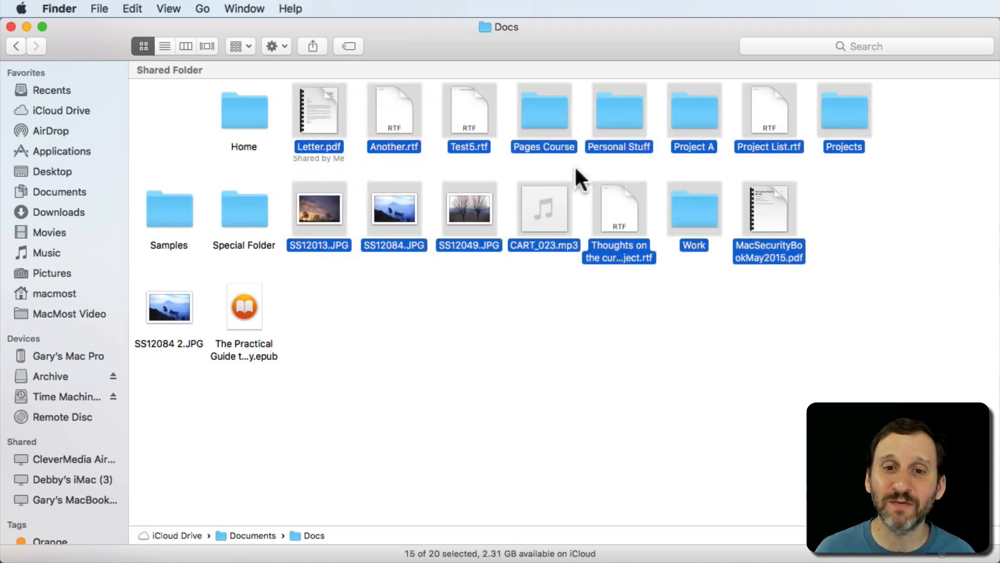
{"action": "mouse_move", "coordinate": [567, 181]}
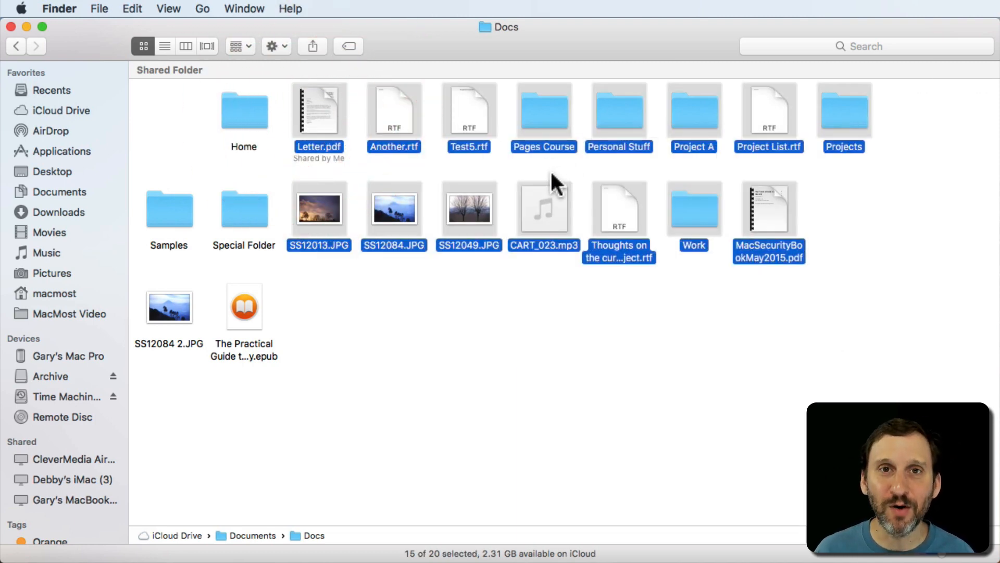